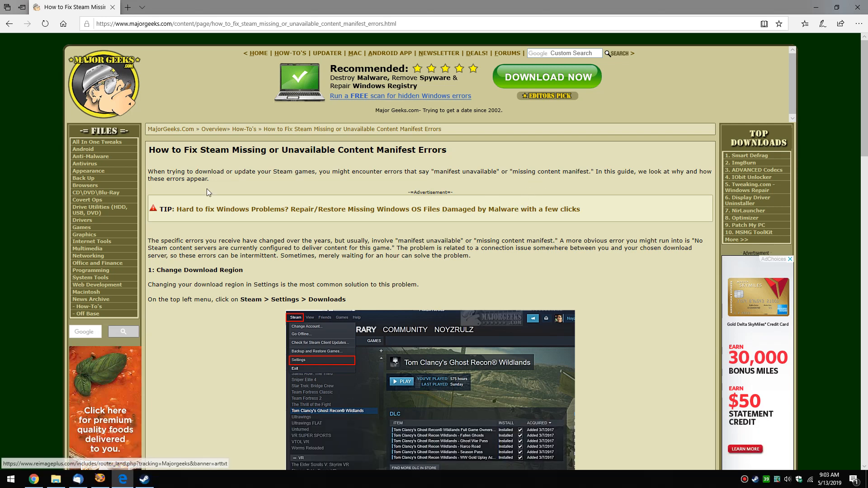
pyautogui.moveTo(206, 153)
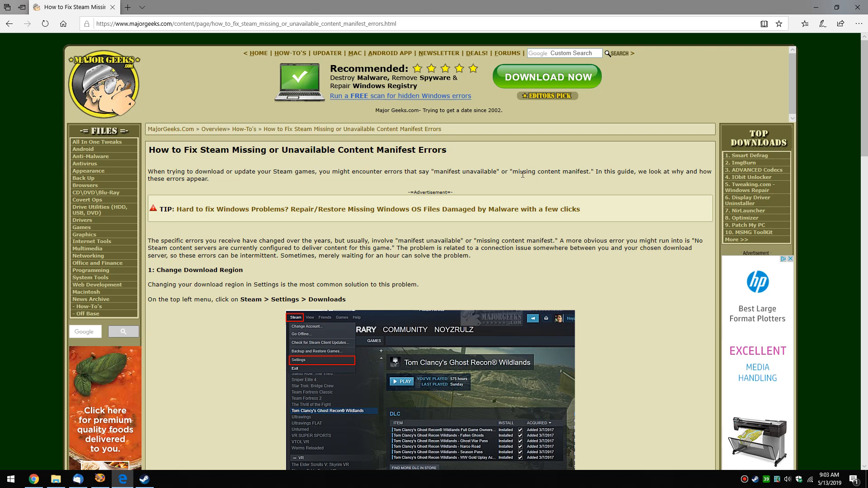
pyautogui.moveTo(343, 211)
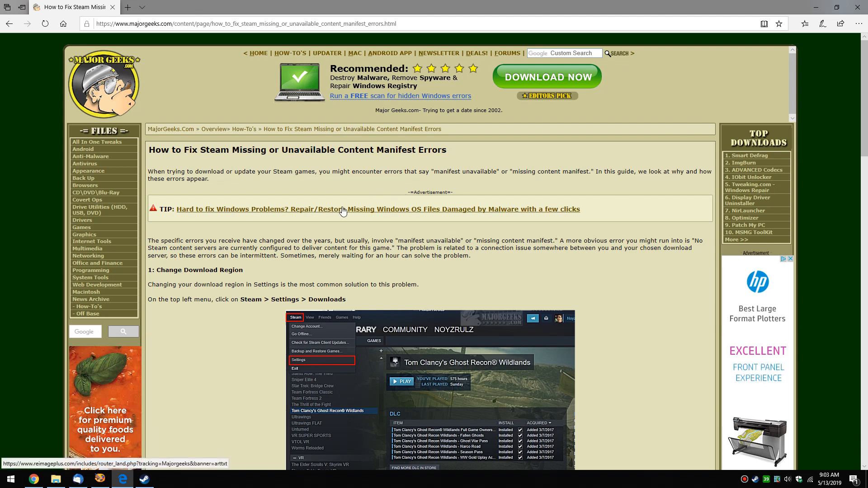
pyautogui.moveTo(178, 284)
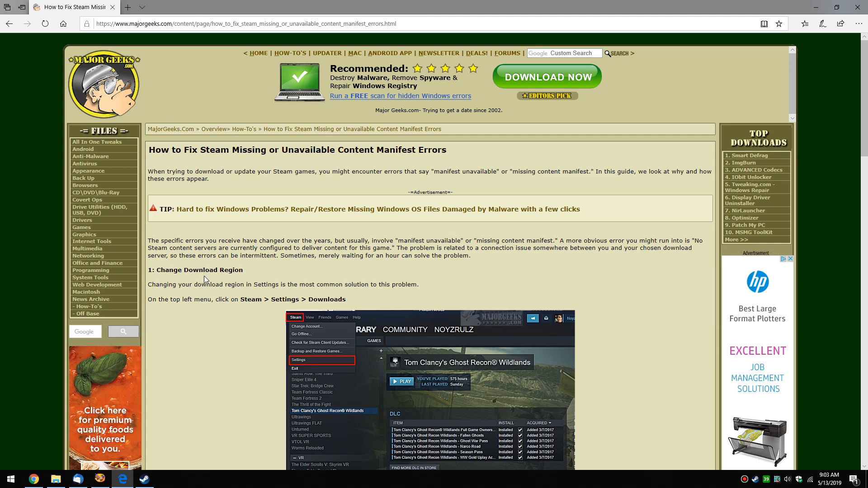
pyautogui.moveTo(255, 292)
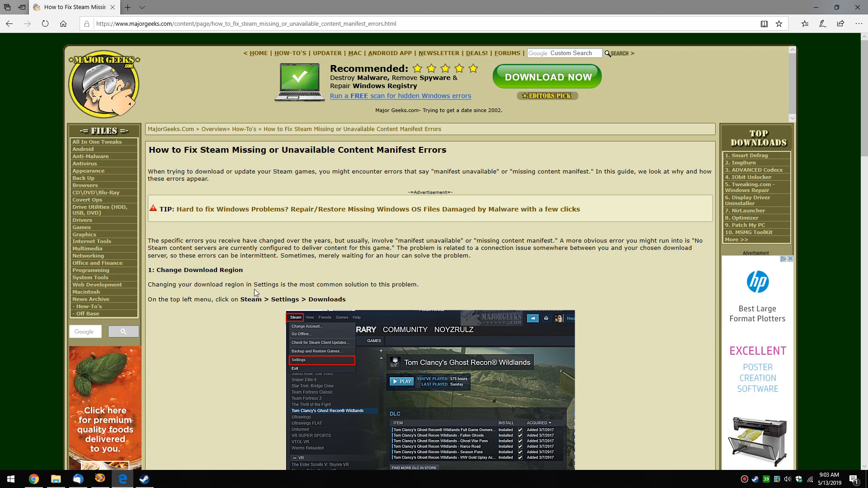
# - Scroll the MajorGeeks article down to section 1, Change Download Region
pyautogui.scroll(-3)
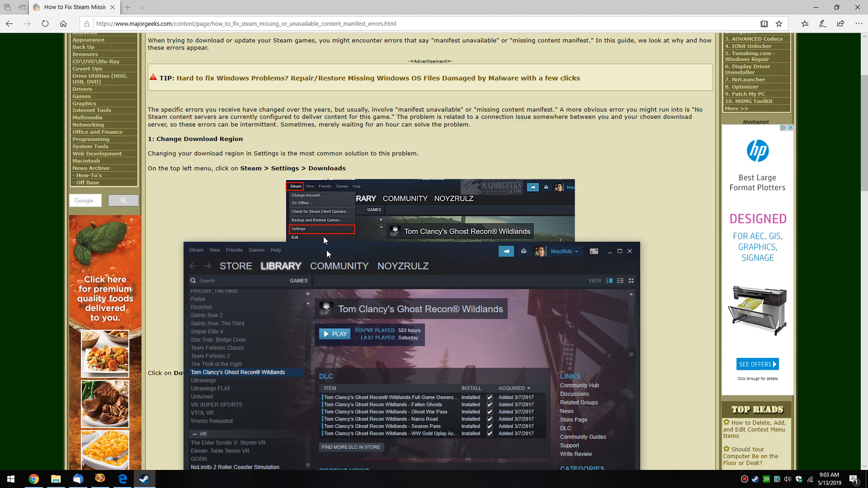
# - Open Steam's Settings at the Downloads section, showing Download Region US - New York
pyautogui.click(298, 229)
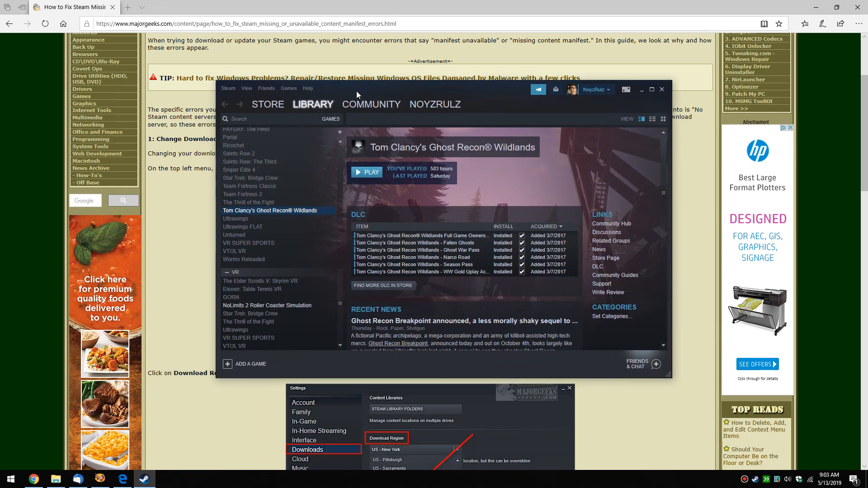
pyautogui.click(228, 88)
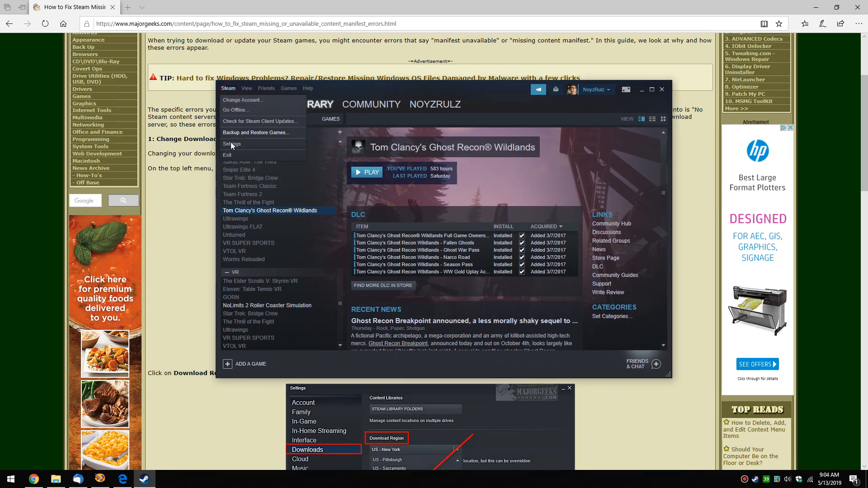
pyautogui.click(232, 143)
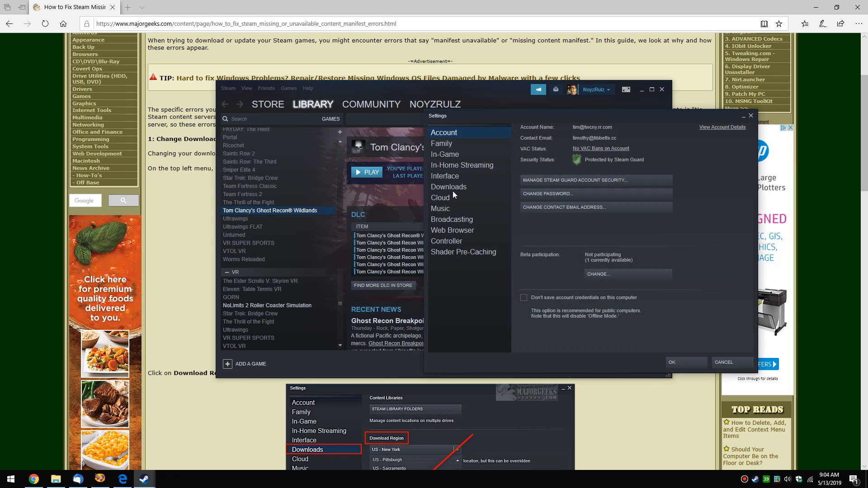
pyautogui.click(448, 187)
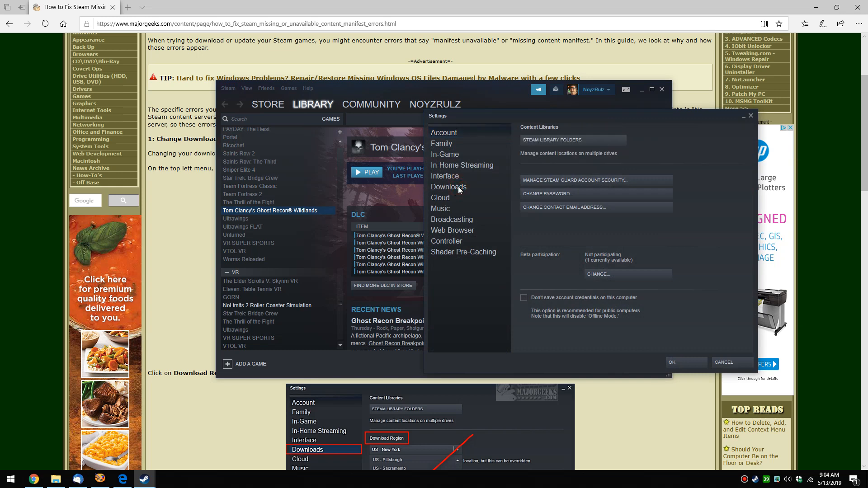
pyautogui.click(448, 187)
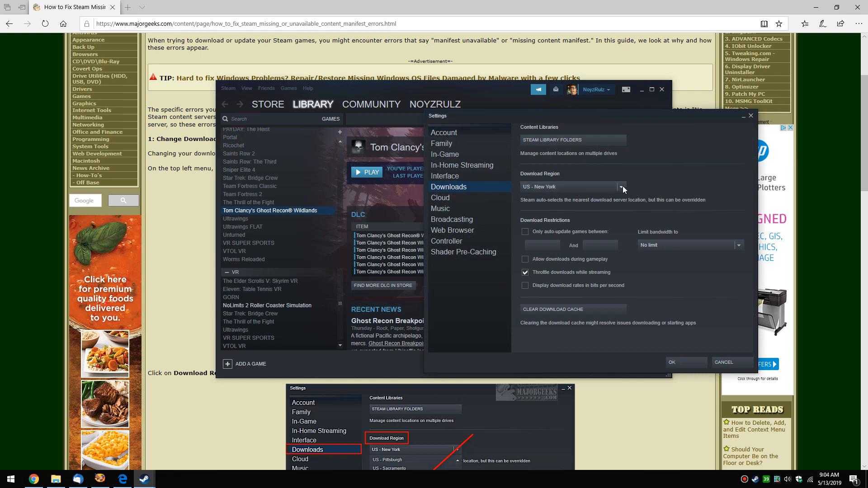
pyautogui.click(621, 187)
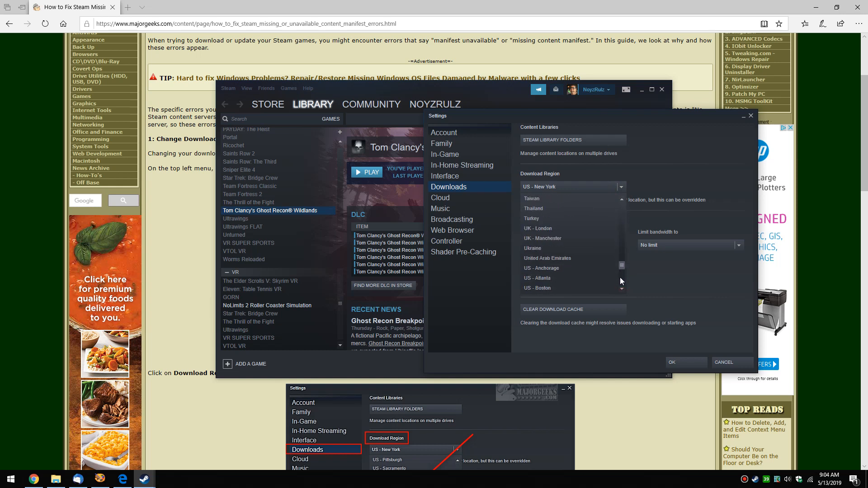
pyautogui.scroll(-3)
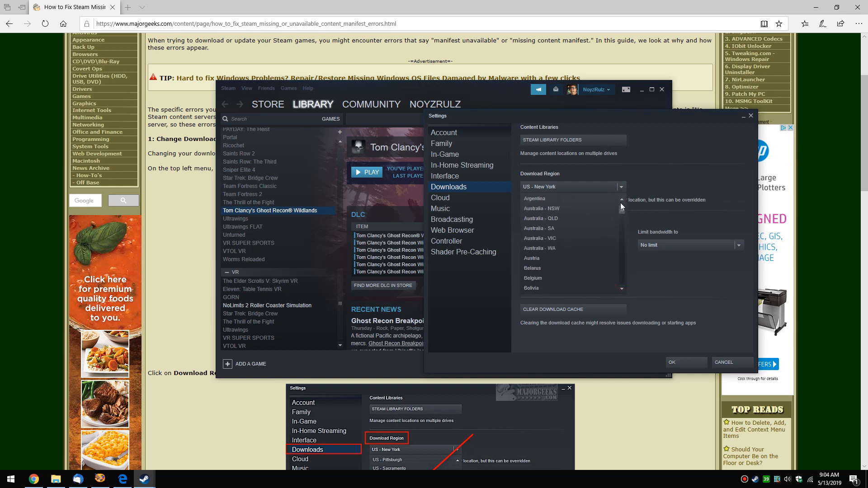
pyautogui.moveTo(572, 228)
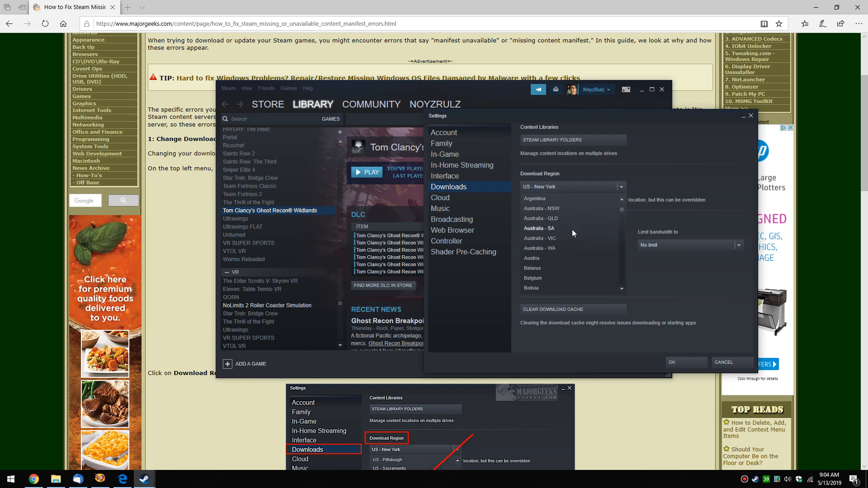
pyautogui.moveTo(550, 223)
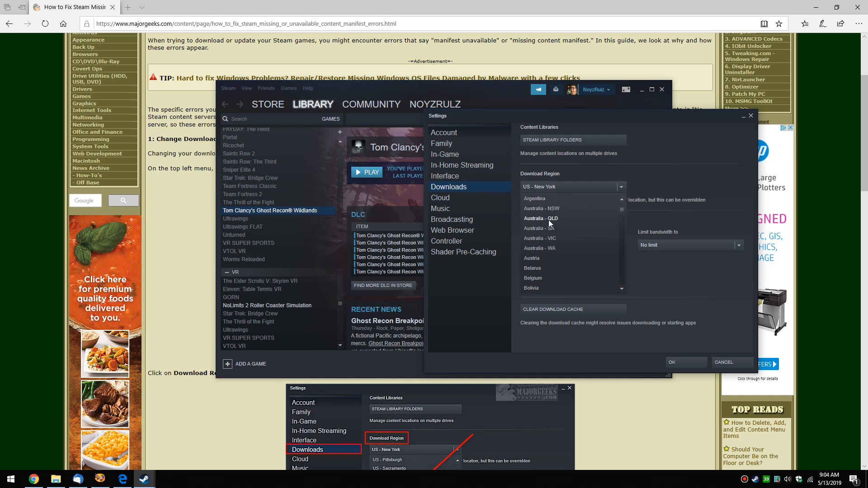
pyautogui.click(573, 187)
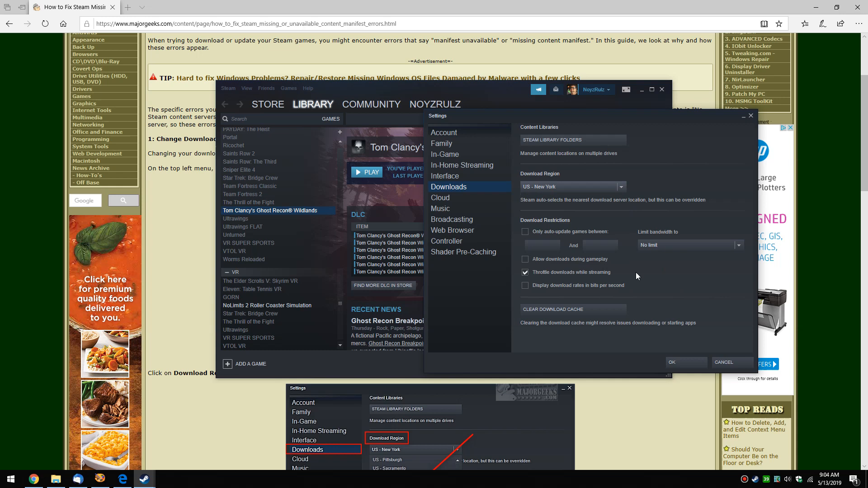
pyautogui.moveTo(594, 121)
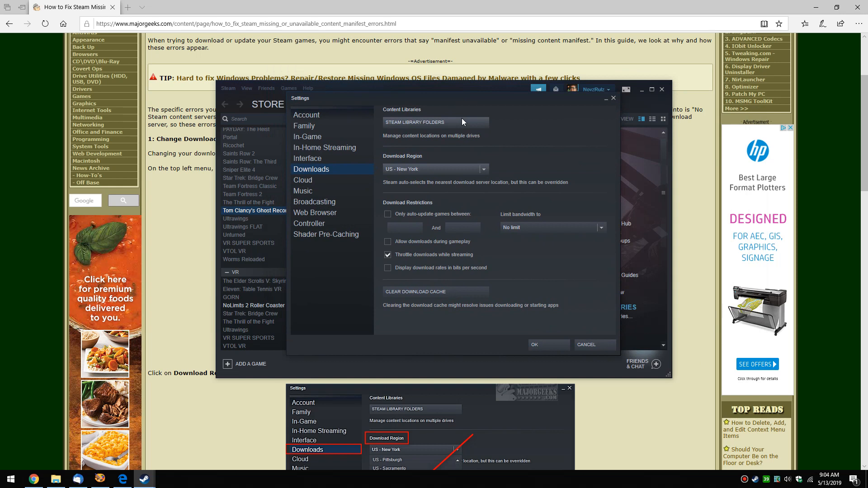
pyautogui.click(482, 168)
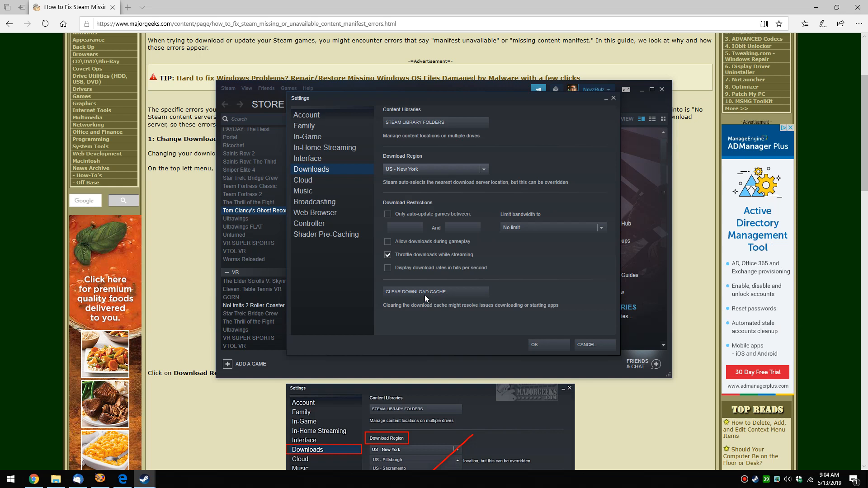
pyautogui.click(414, 291)
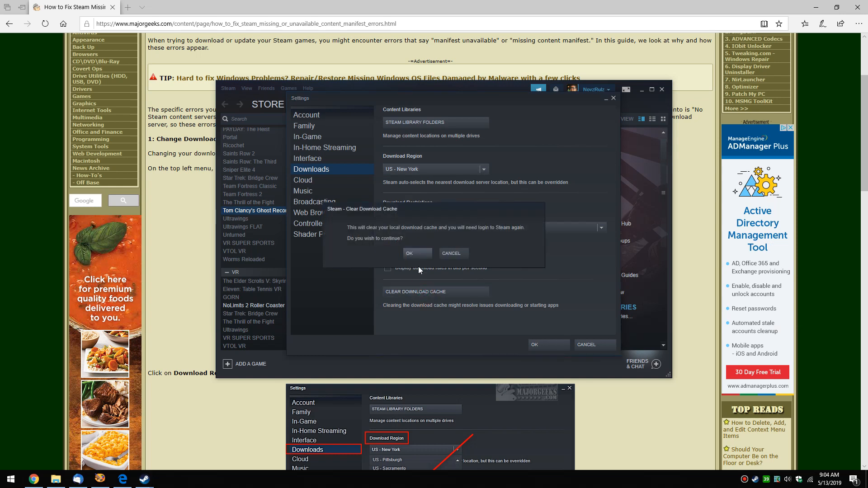
pyautogui.moveTo(446, 232)
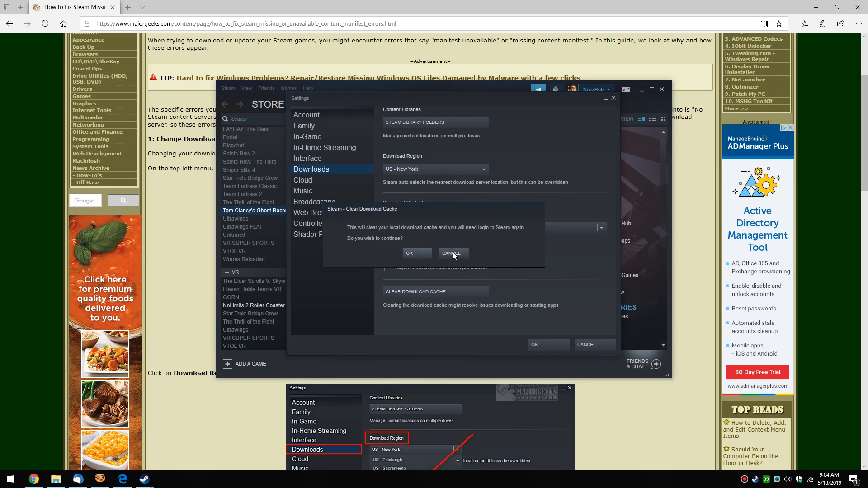
pyautogui.click(451, 253)
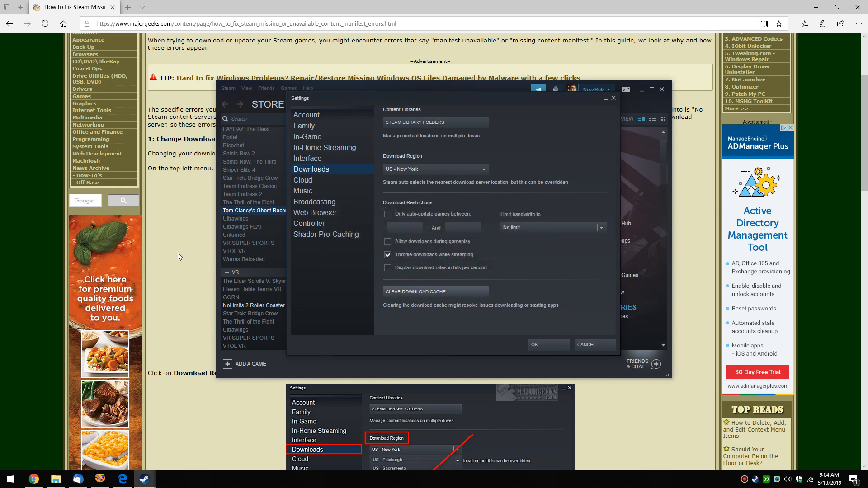
# - Scroll the guide down to section 2, Log Out and Back In
pyautogui.scroll(-3)
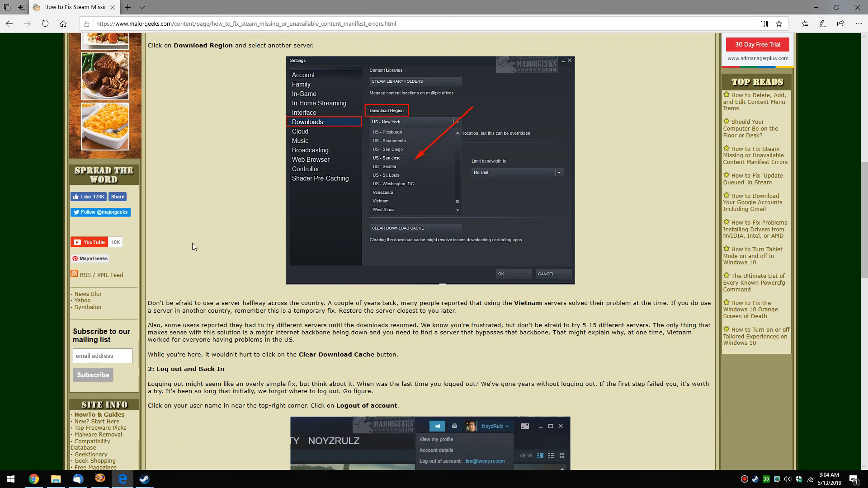
pyautogui.scroll(3)
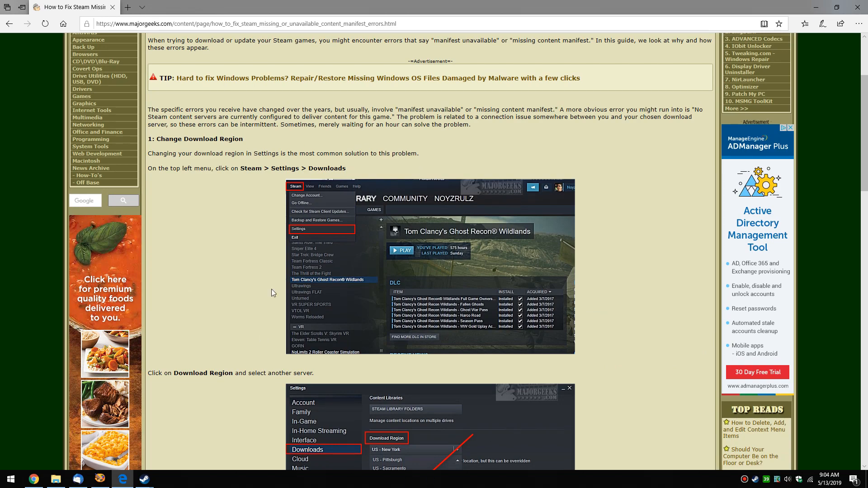
pyautogui.scroll(-3)
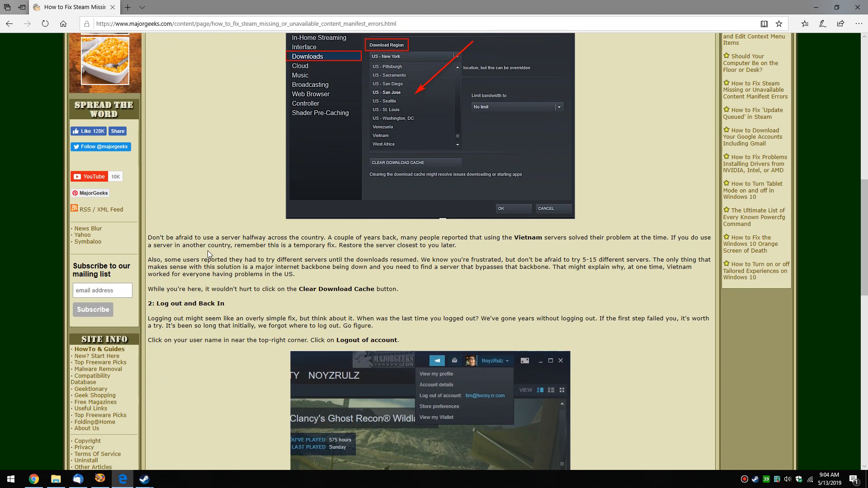
pyautogui.scroll(-3)
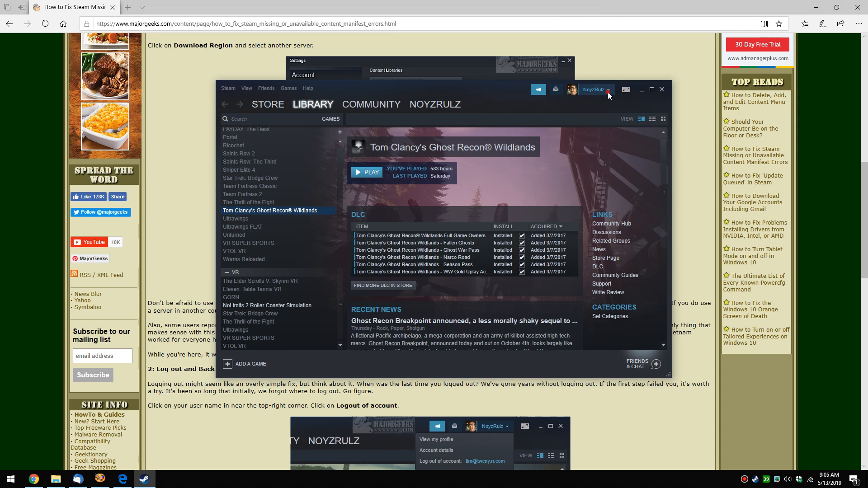
# - Open and dismiss the account name dropdown, then open the Steam menu
pyautogui.click(593, 89)
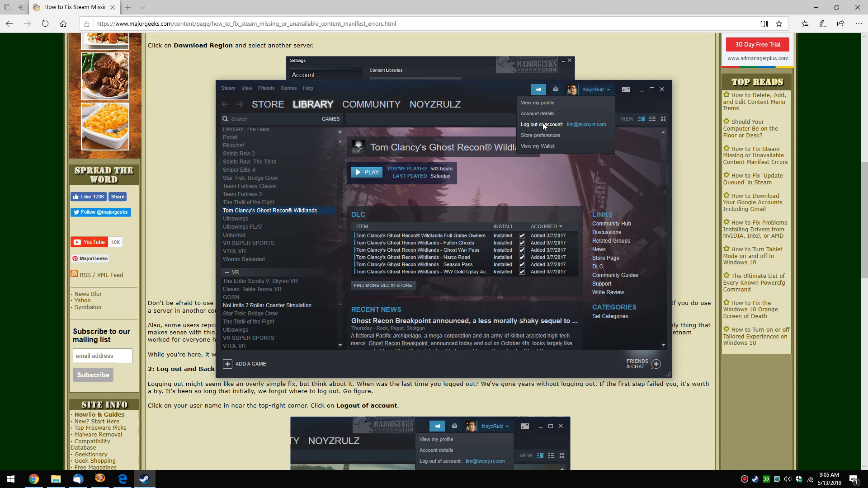
pyautogui.moveTo(665, 91)
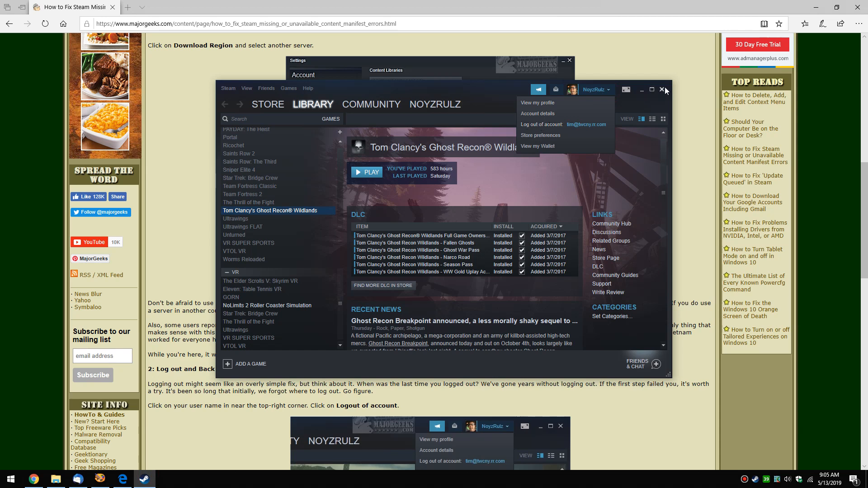
pyautogui.click(498, 119)
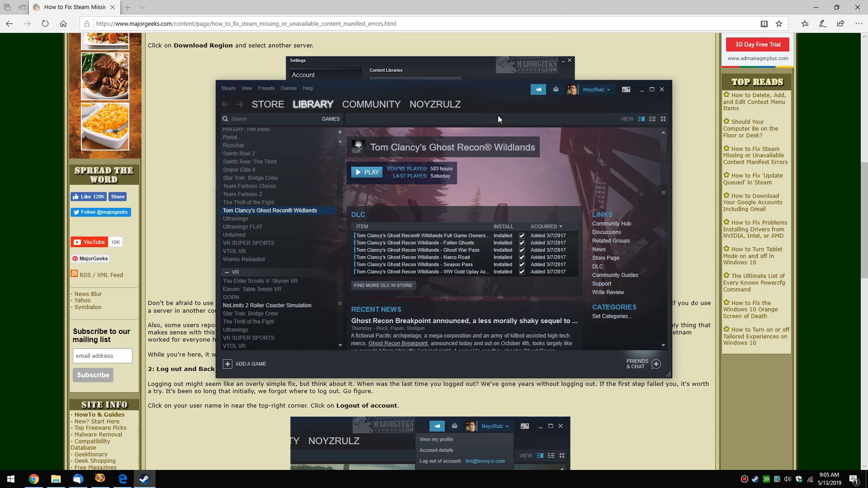
pyautogui.moveTo(428, 128)
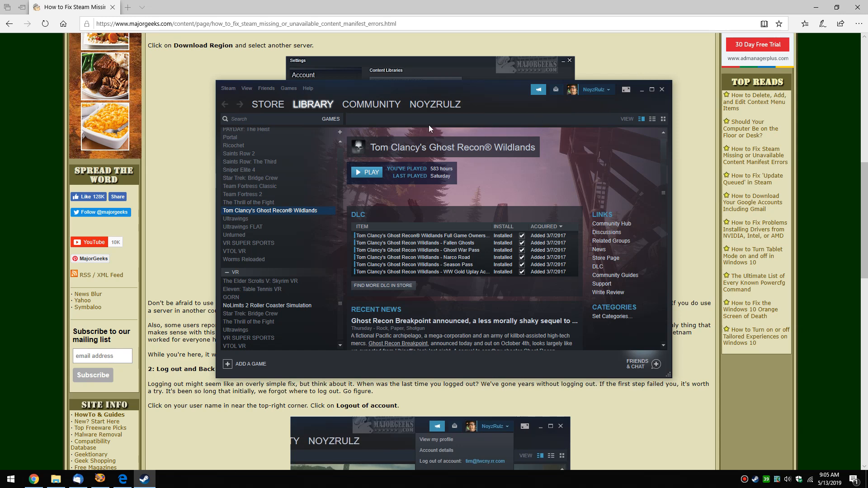
pyautogui.moveTo(343, 92)
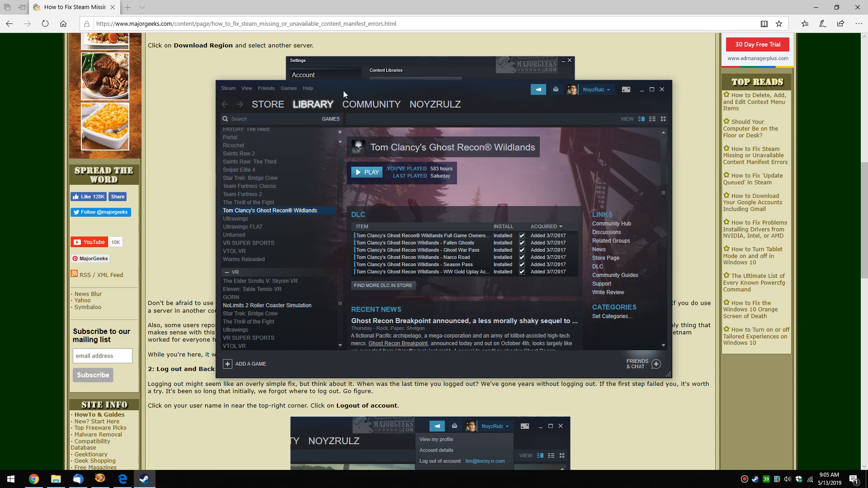
pyautogui.click(227, 89)
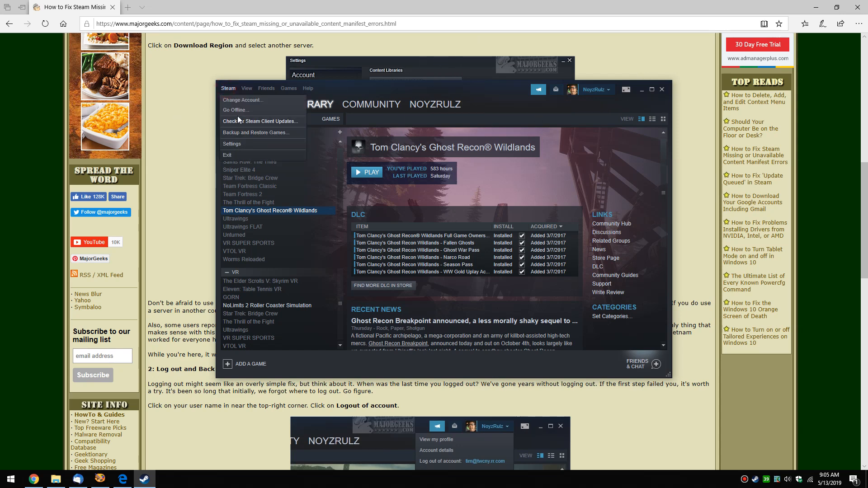
pyautogui.click(231, 144)
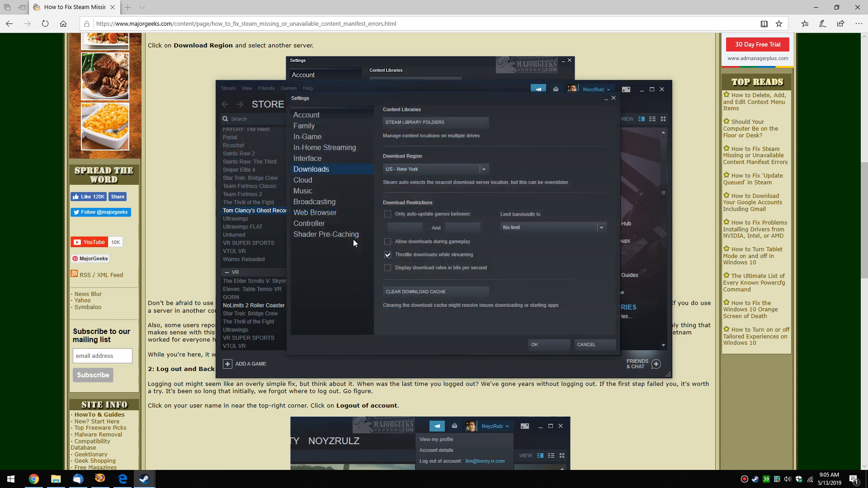
pyautogui.click(415, 292)
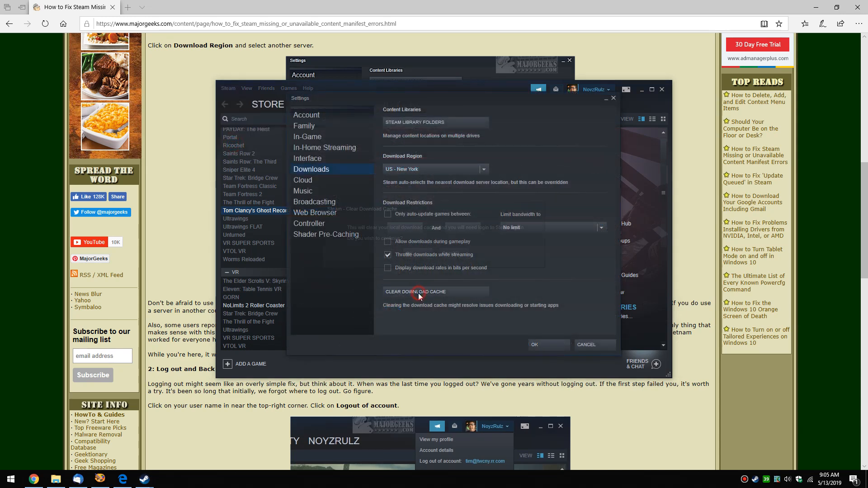
pyautogui.click(415, 291)
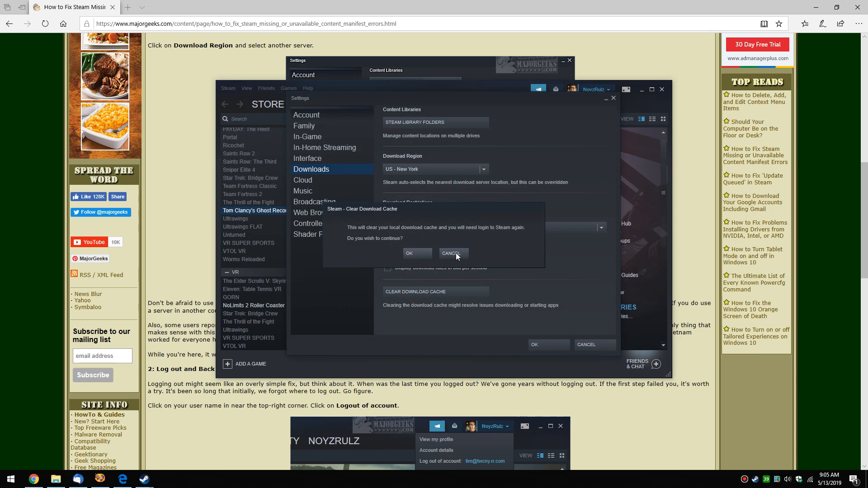
pyautogui.click(452, 253)
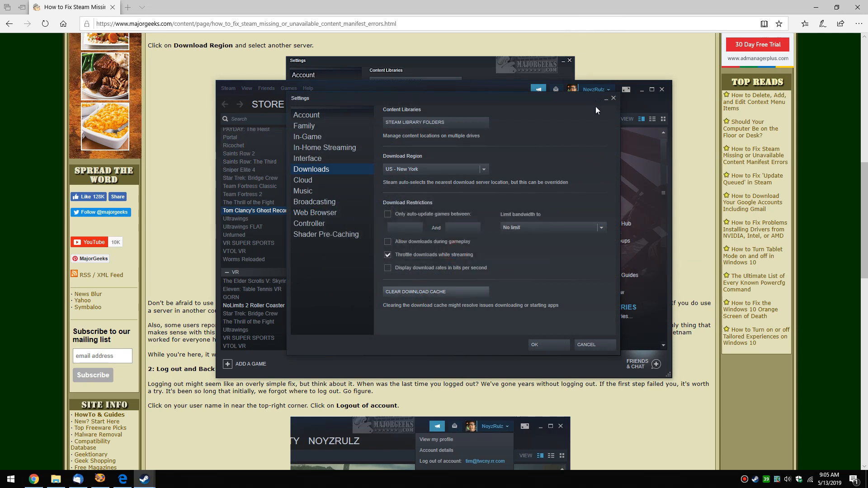
pyautogui.moveTo(593, 108)
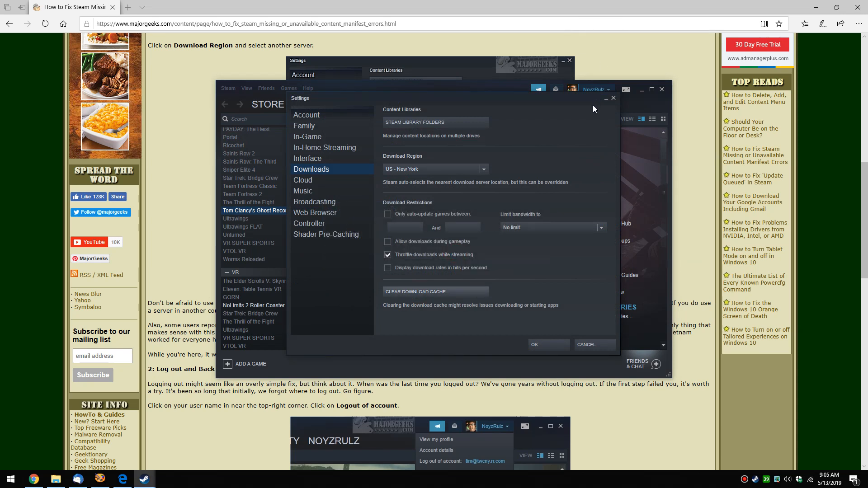
pyautogui.moveTo(576, 117)
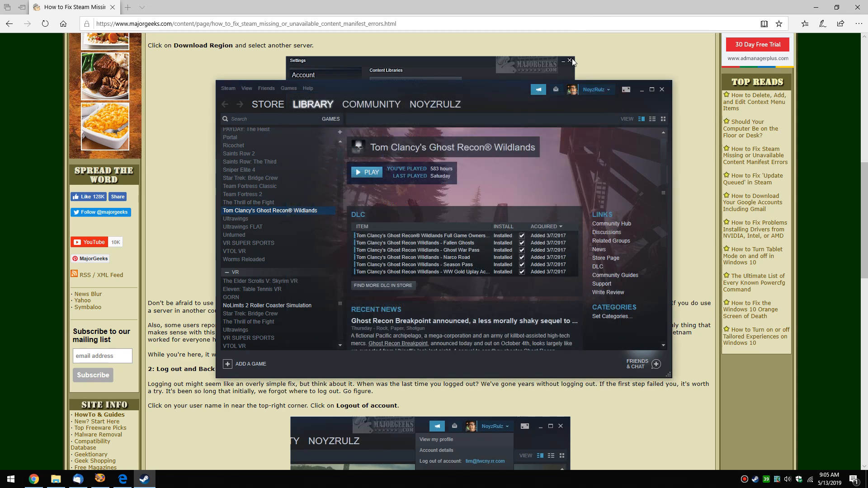
pyautogui.moveTo(138, 267)
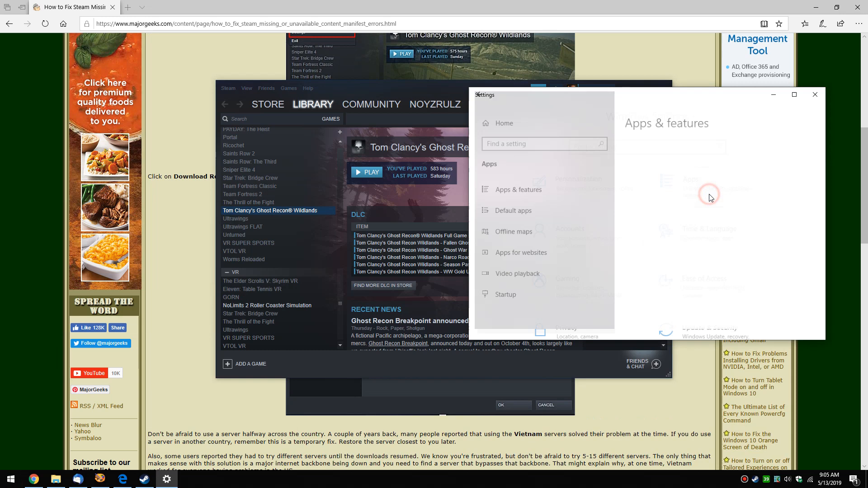
# - Open Apps & features in Windows Settings and scroll through the installed programs
pyautogui.click(513, 189)
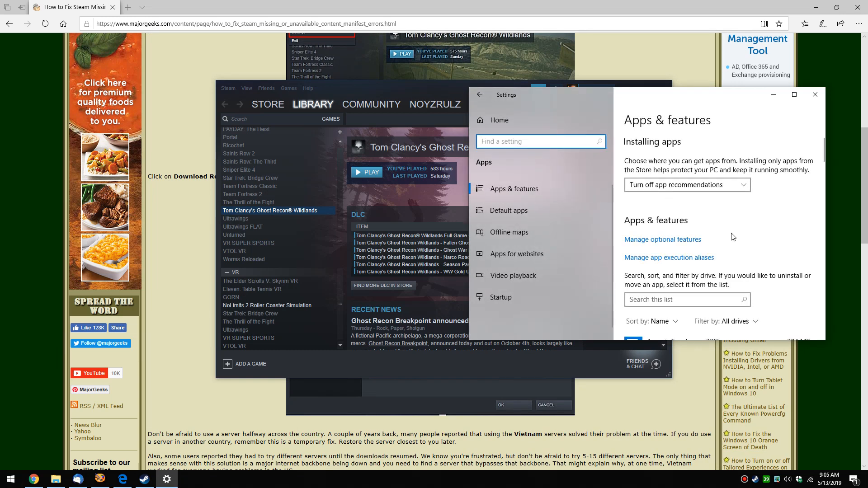
pyautogui.scroll(-3)
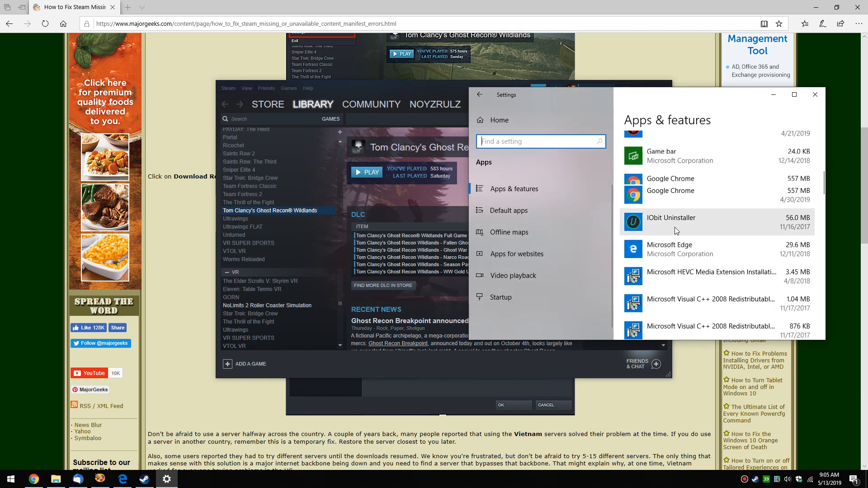
pyautogui.scroll(-3)
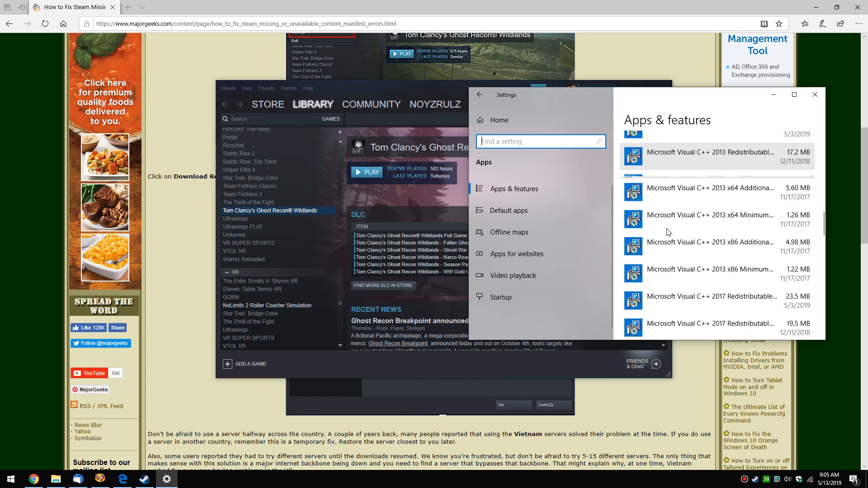
pyautogui.scroll(-3)
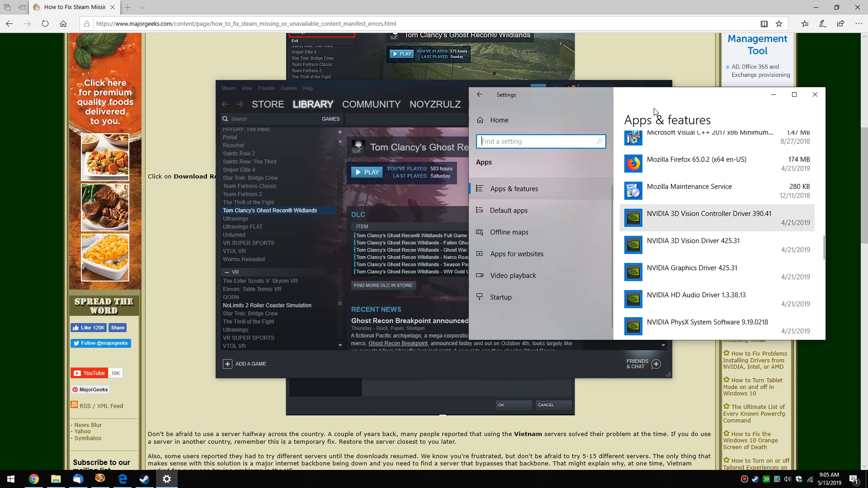
pyautogui.click(814, 94)
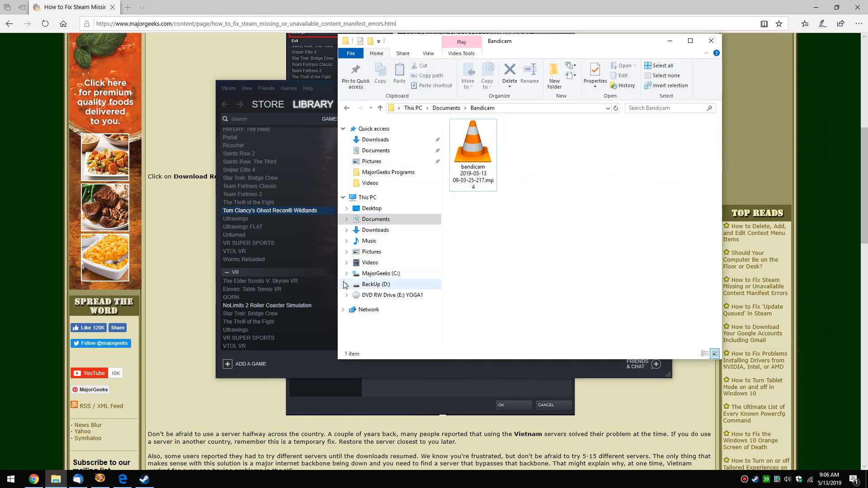
# - Browse BackUp (D:) > Games > Steam in File Explorer, then close the window
pyautogui.click(375, 284)
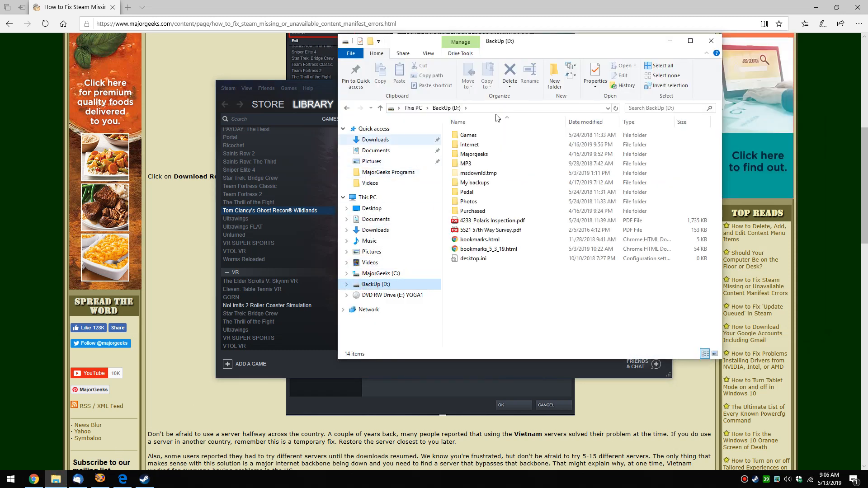
pyautogui.doubleClick(468, 134)
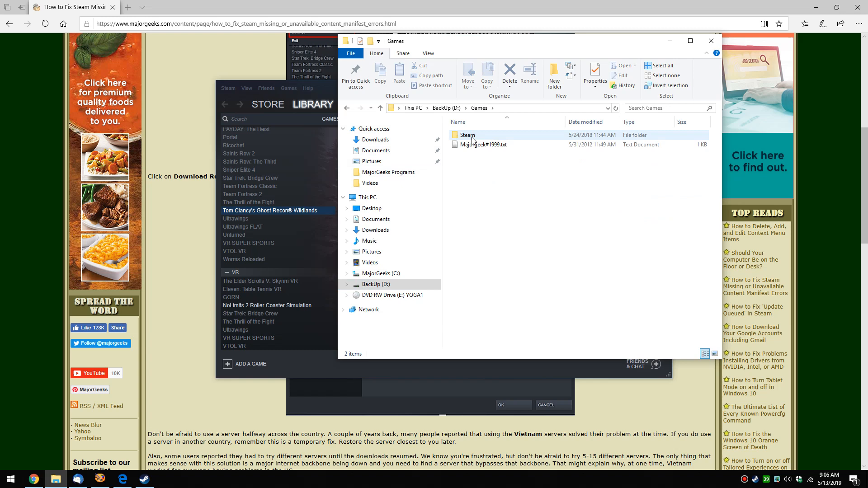
pyautogui.doubleClick(467, 135)
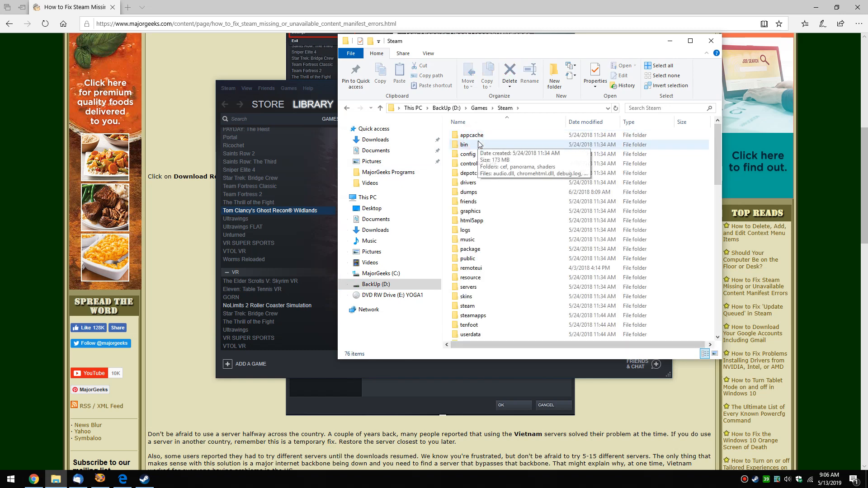
pyautogui.moveTo(467, 193)
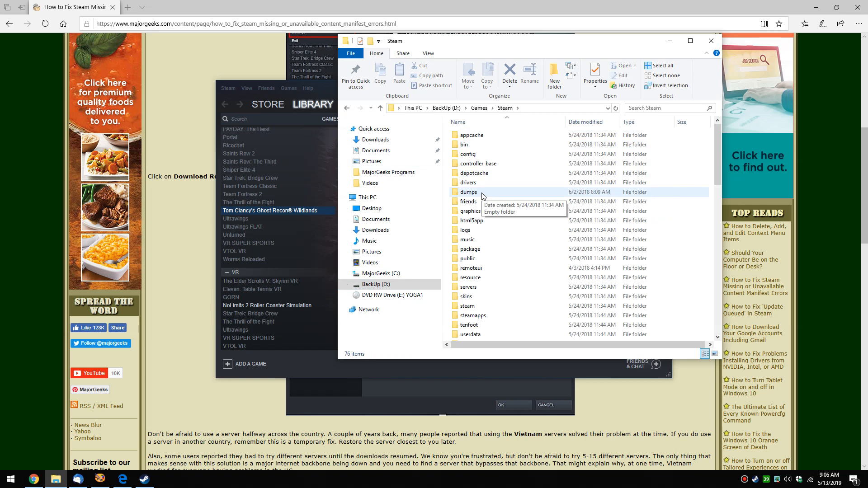
pyautogui.moveTo(711, 41)
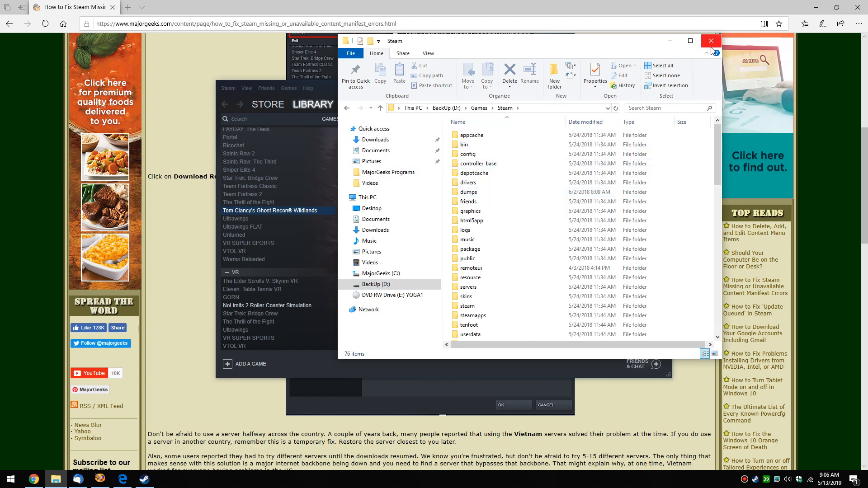
pyautogui.click(468, 182)
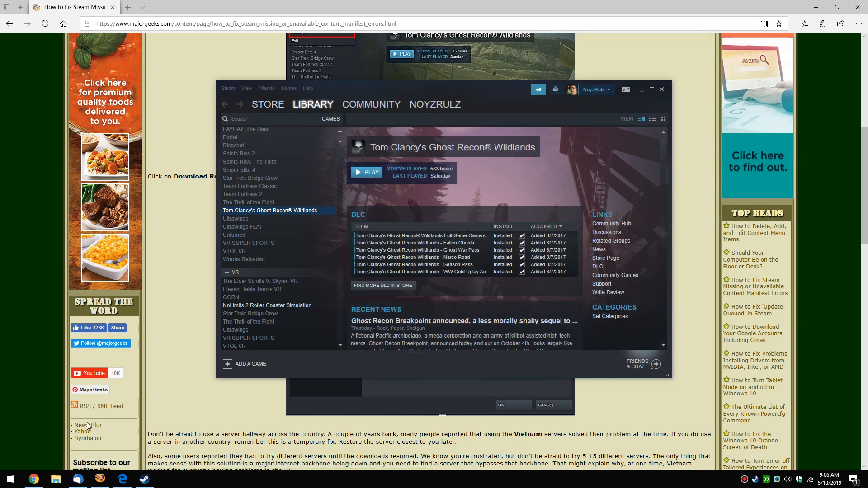
# - Reopen File Explorer and bring up the context menu for the Steam folder on C:
pyautogui.click(55, 479)
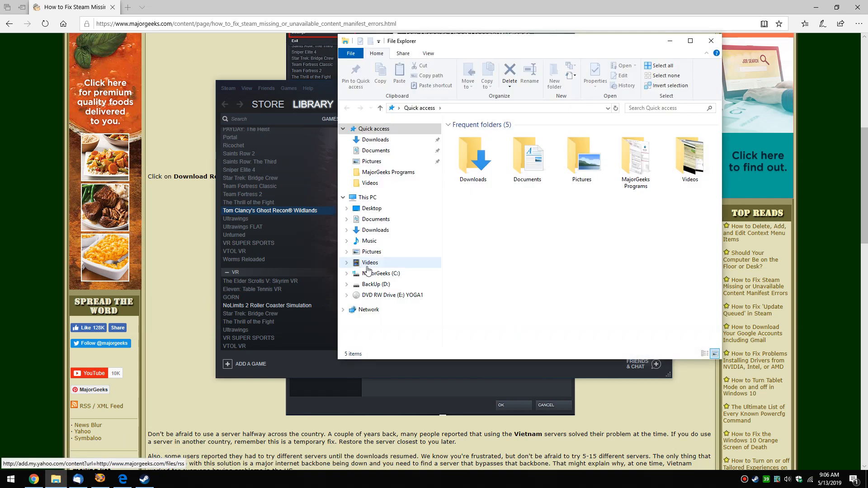
pyautogui.click(381, 273)
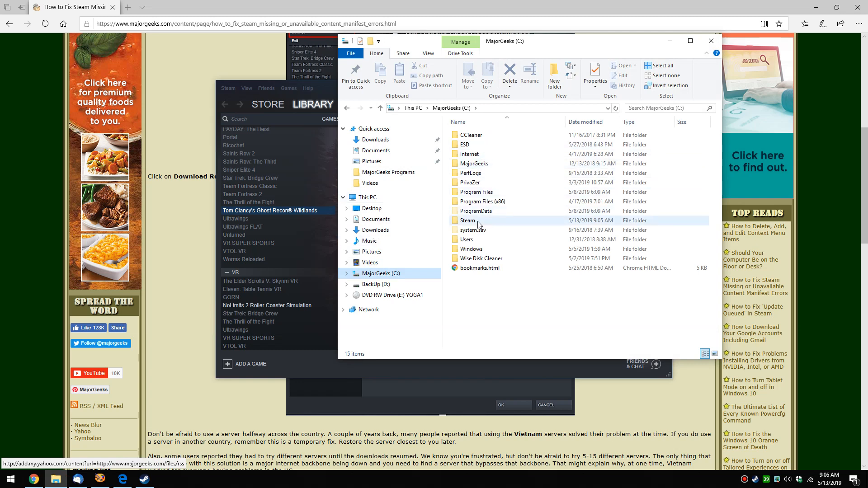
pyautogui.rightClick(468, 220)
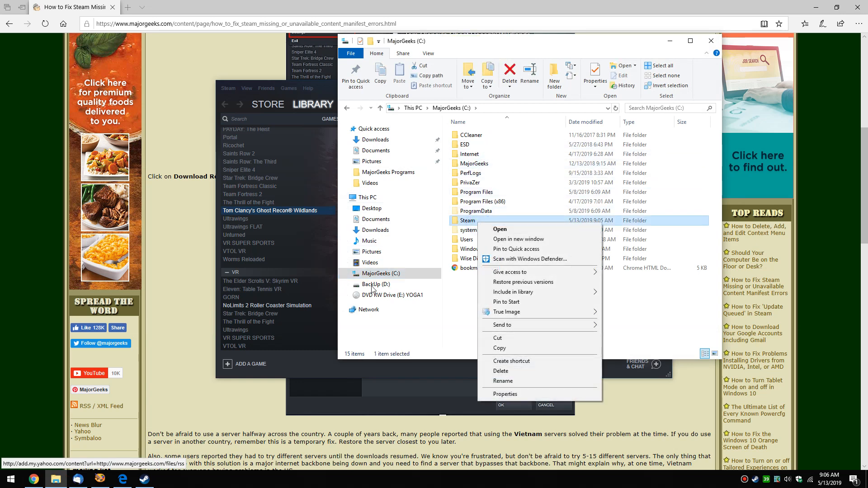
# - Select the Steam folder under BackUp (D:) > Games, then close File Explorer
pyautogui.click(376, 284)
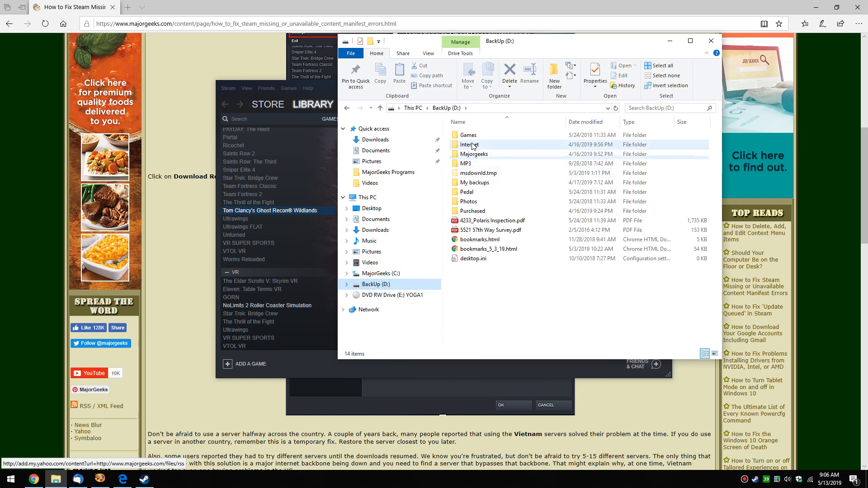
pyautogui.doubleClick(468, 135)
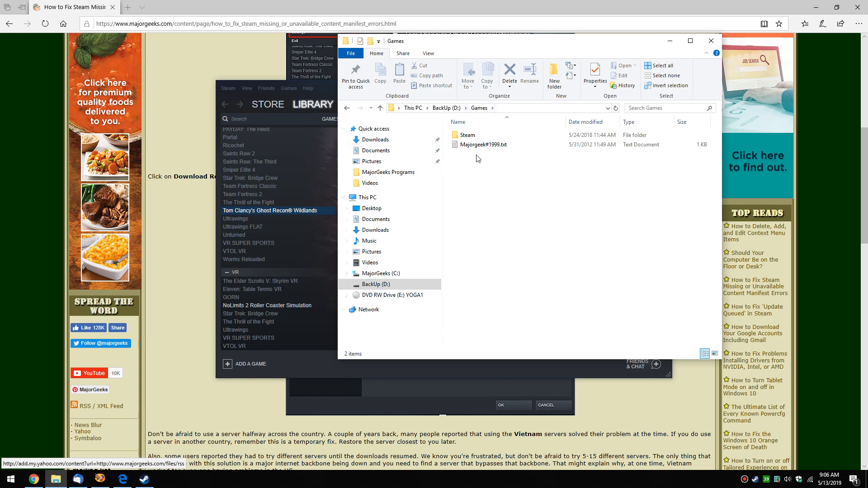
pyautogui.moveTo(469, 160)
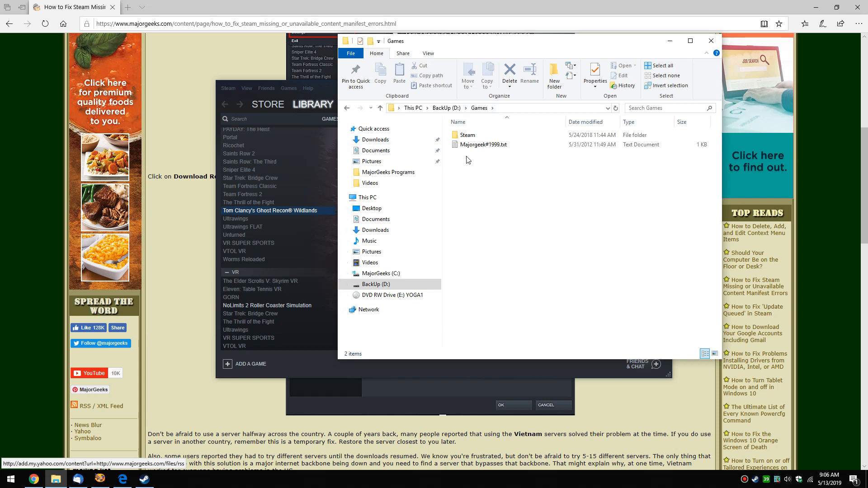
pyautogui.click(467, 135)
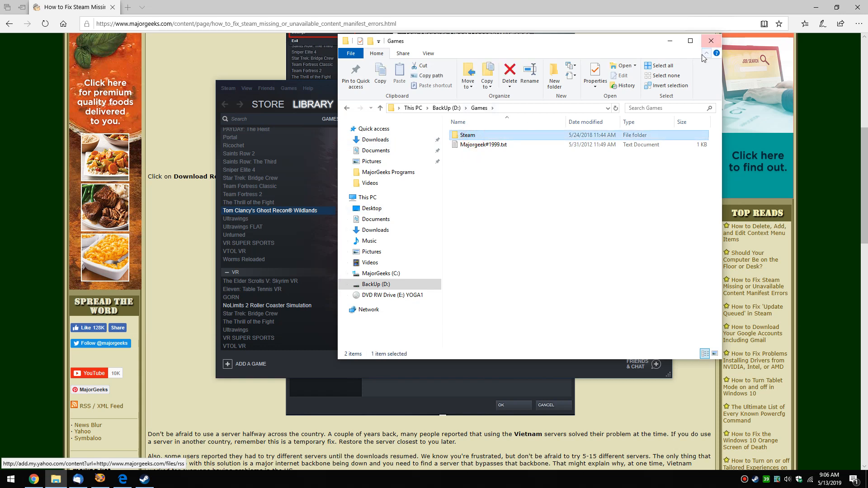
pyautogui.click(711, 40)
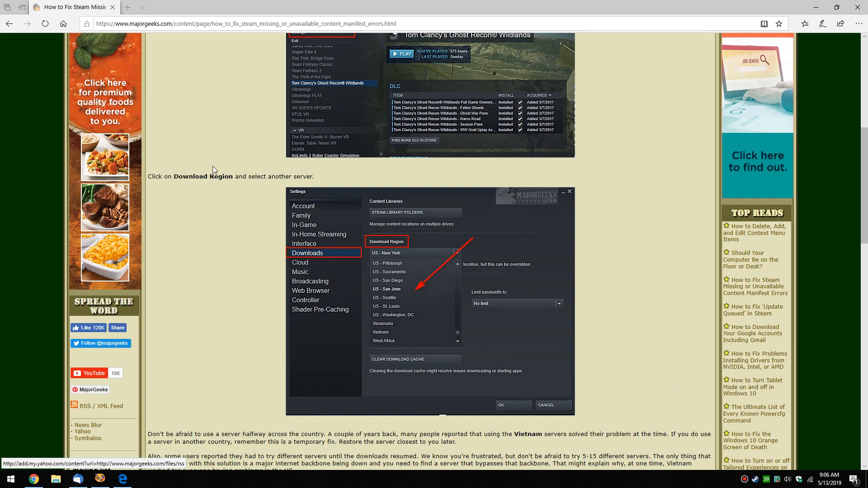
pyautogui.scroll(-3)
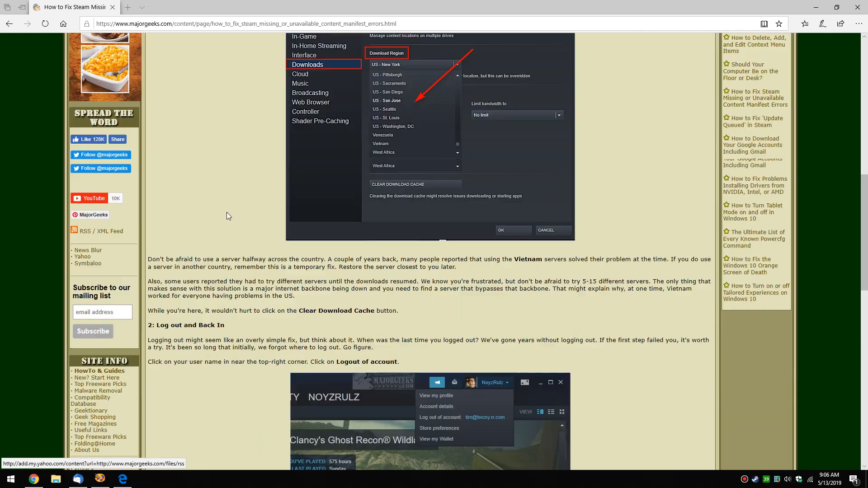
pyautogui.scroll(-3)
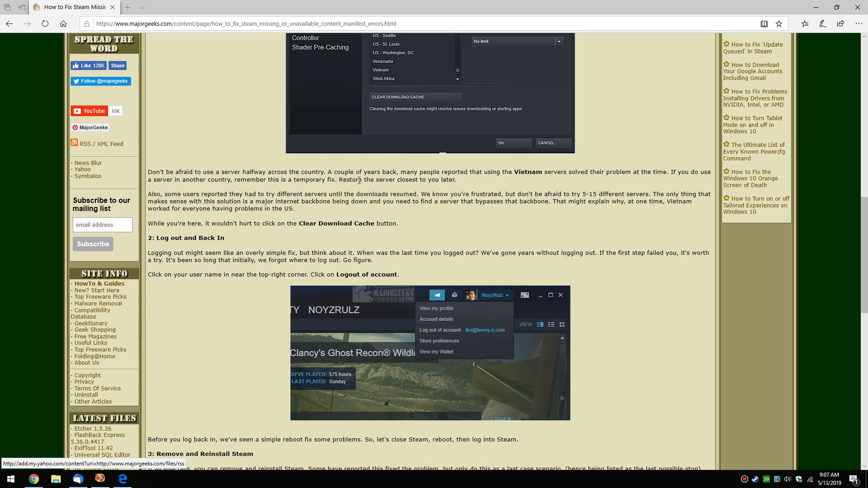
pyautogui.scroll(3)
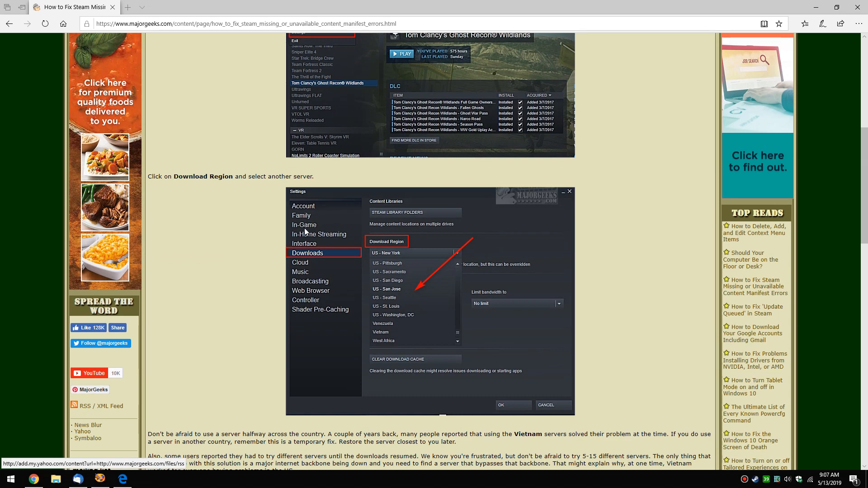
pyautogui.scroll(3)
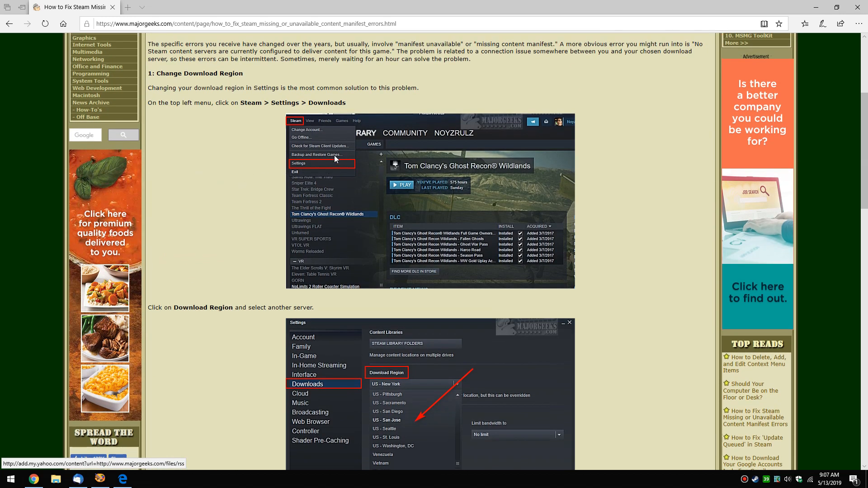
pyautogui.moveTo(234, 195)
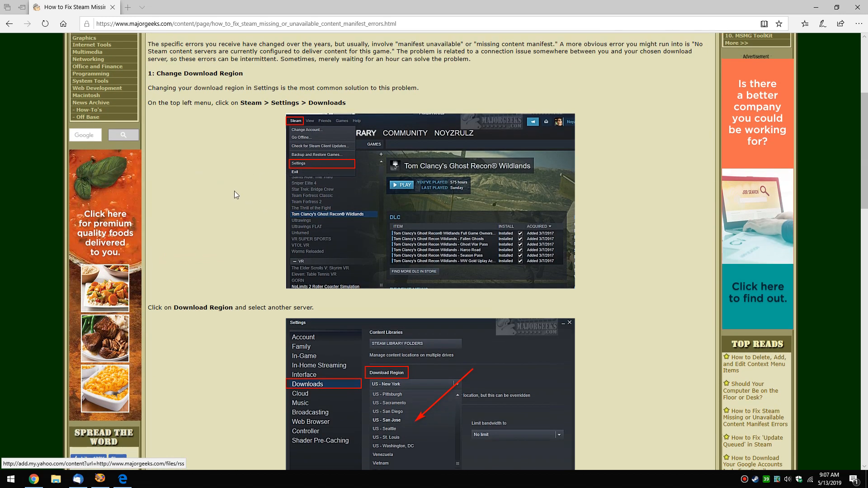
pyautogui.moveTo(365, 121)
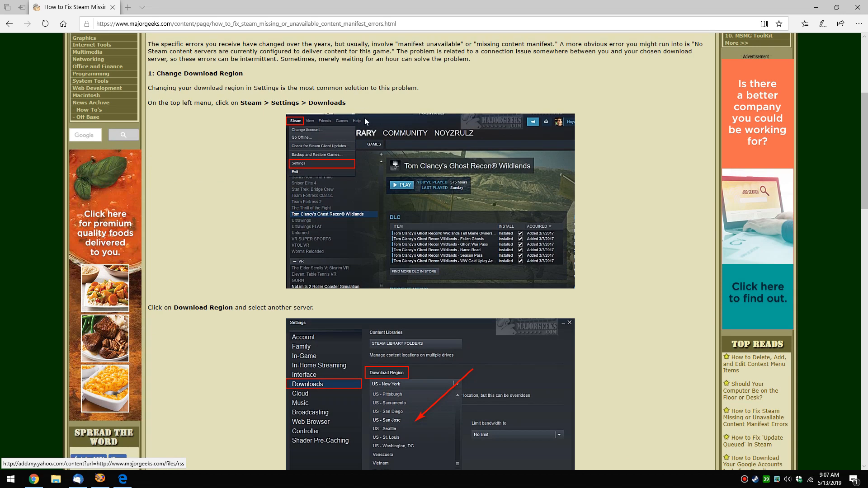
pyautogui.scroll(-3)
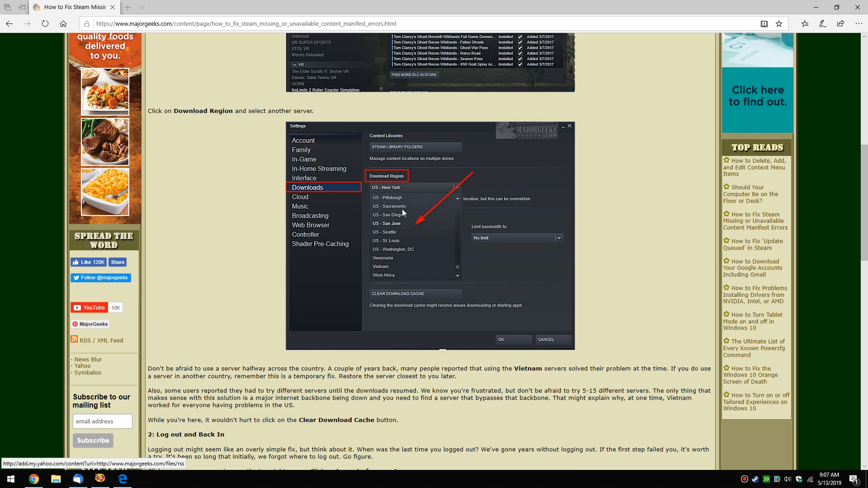
pyautogui.moveTo(406, 214)
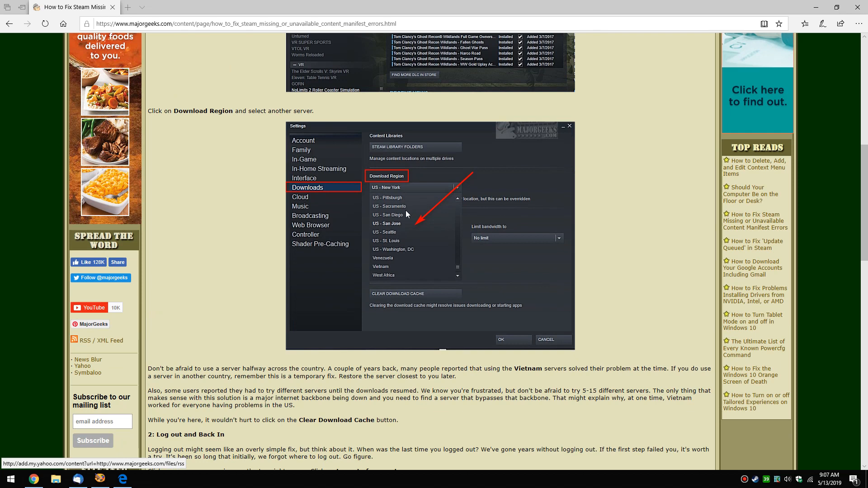
pyautogui.moveTo(405, 280)
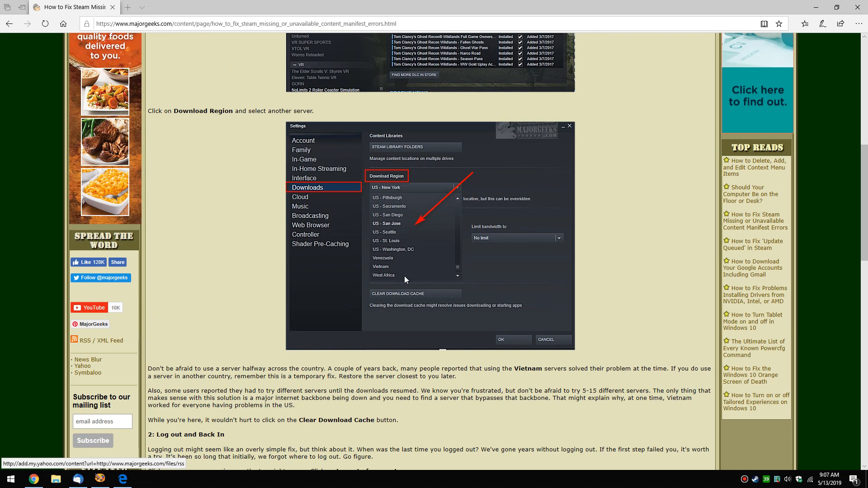
pyautogui.moveTo(403, 264)
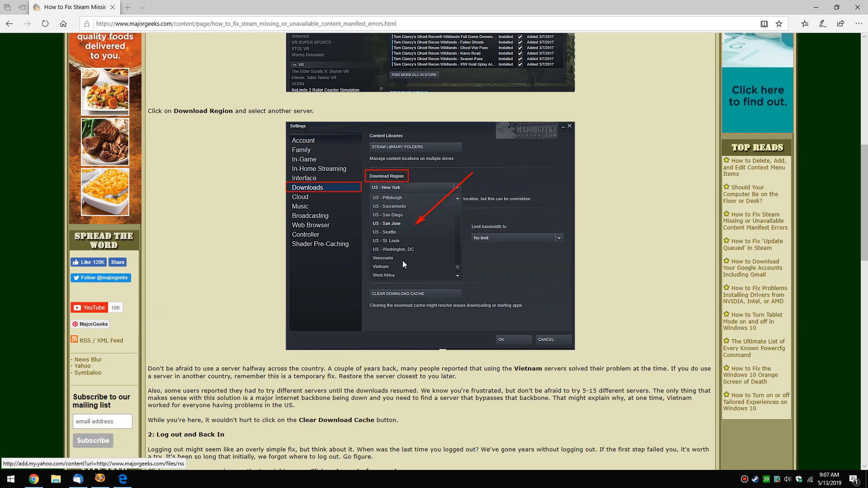
pyautogui.moveTo(387, 240)
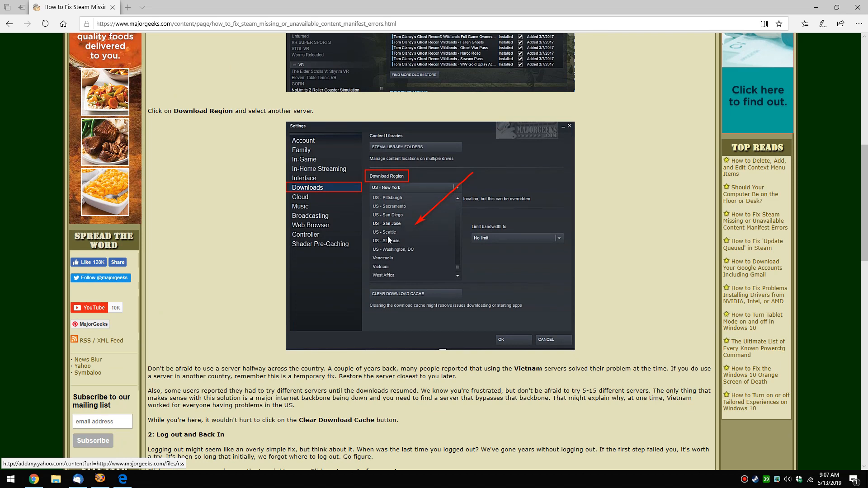
pyautogui.moveTo(491, 239)
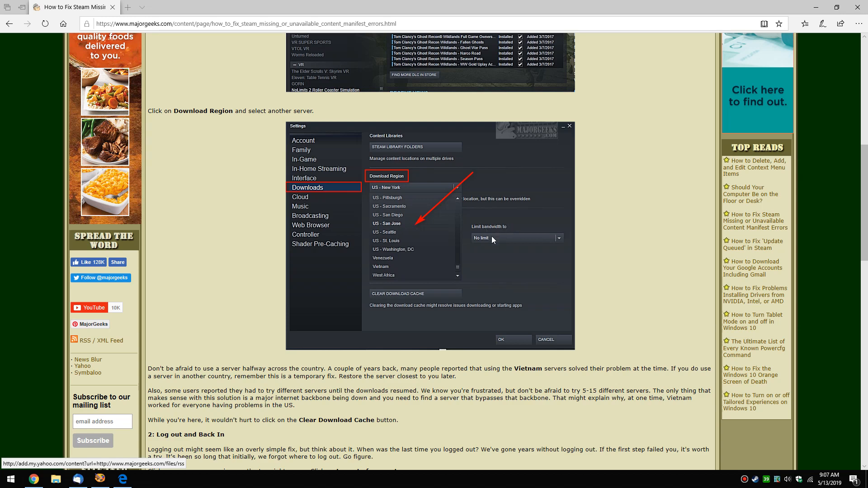
pyautogui.moveTo(437, 259)
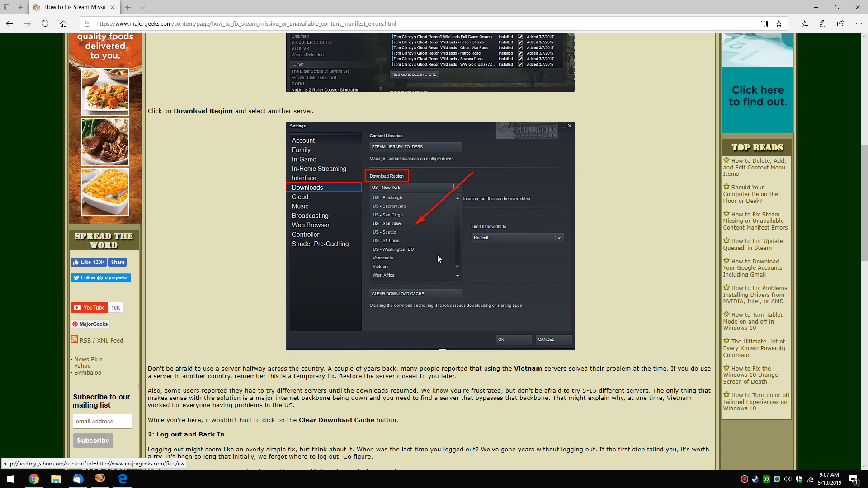
# - Scroll the Edge article back up to its title and introduction
pyautogui.scroll(3)
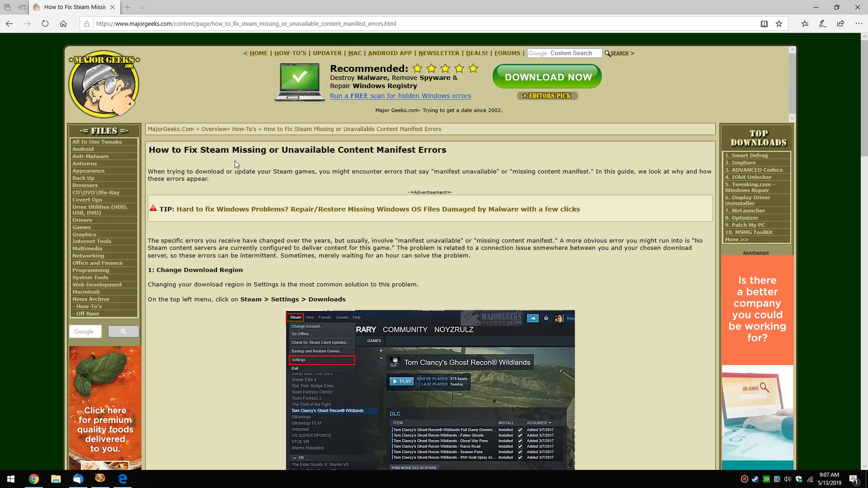
pyautogui.moveTo(333, 197)
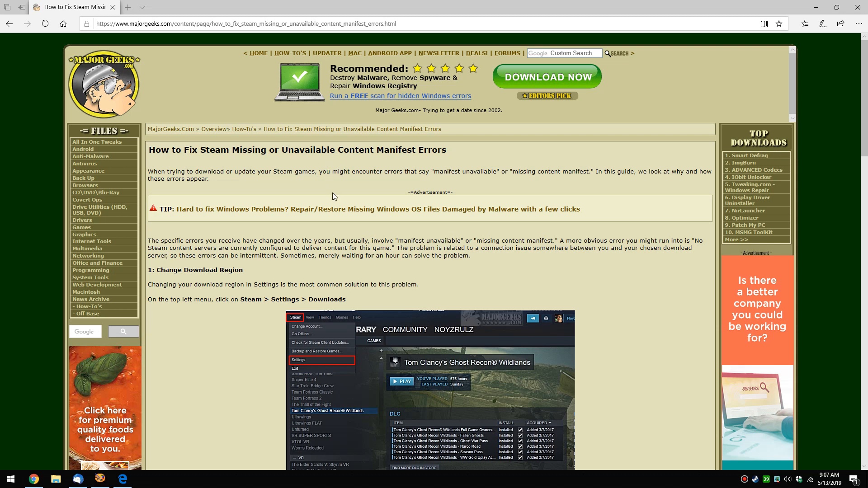
pyautogui.scroll(-3)
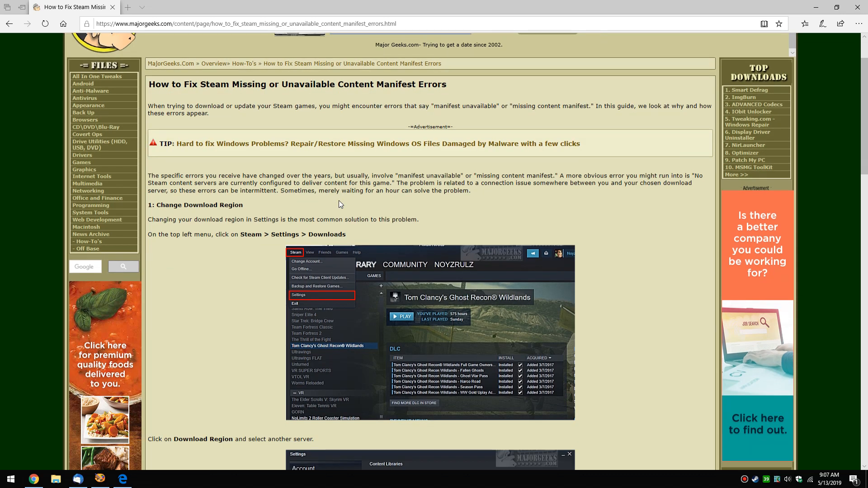
pyautogui.scroll(3)
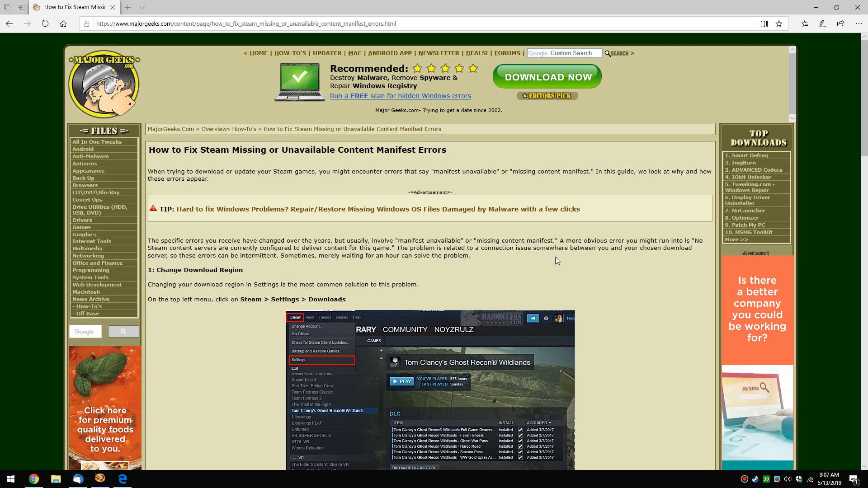
pyautogui.moveTo(569, 269)
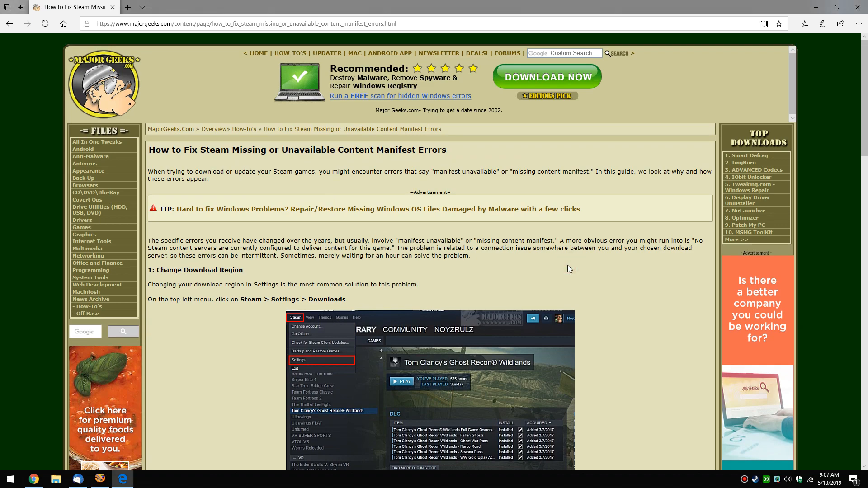